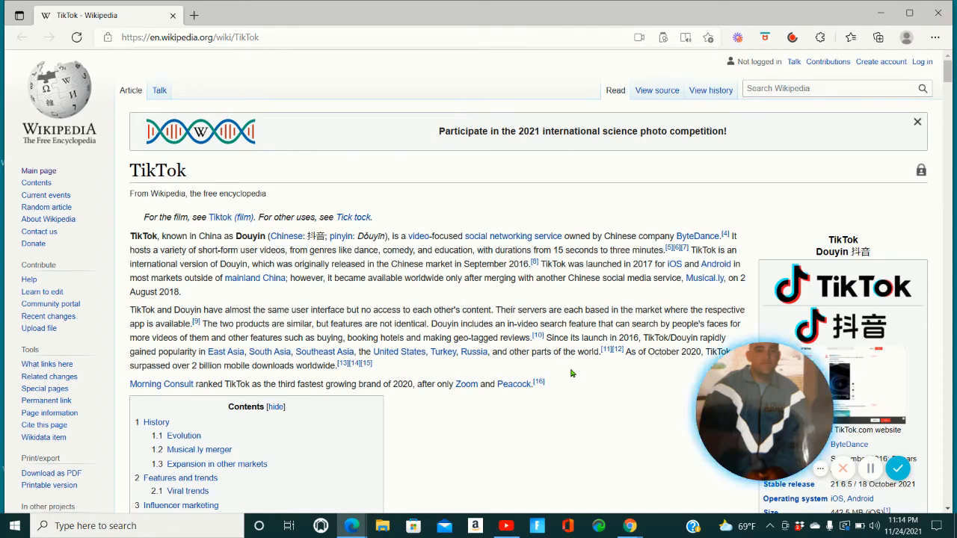
mouse_move(631, 225)
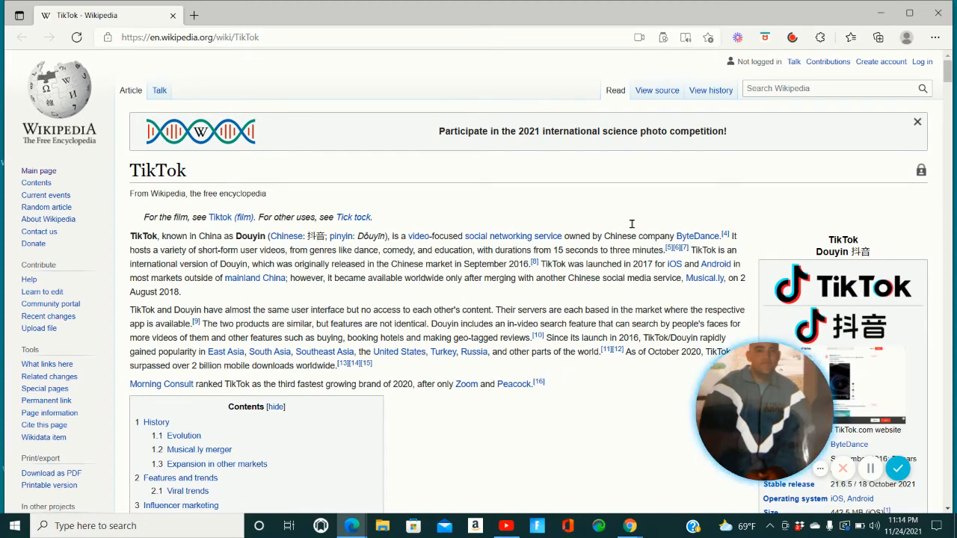
mouse_move(557, 200)
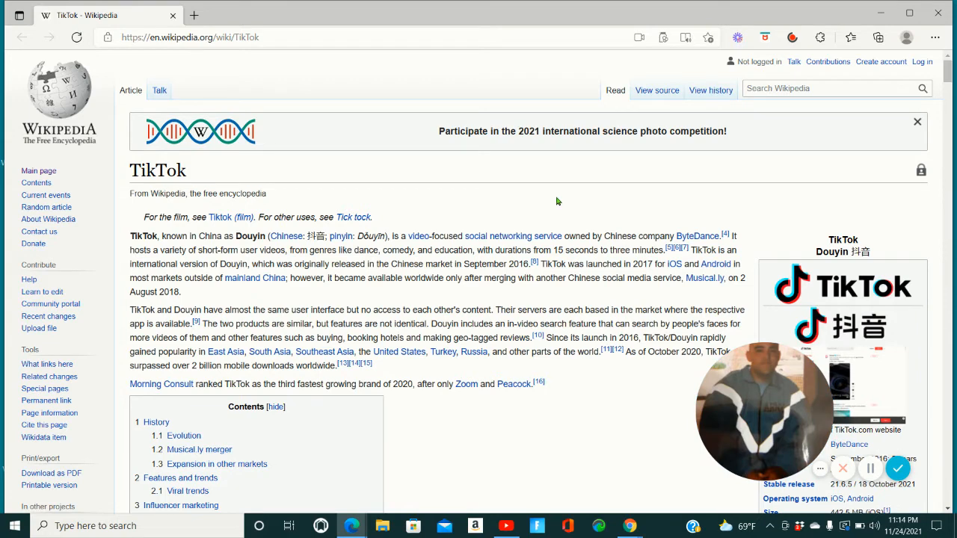
mouse_move(761, 301)
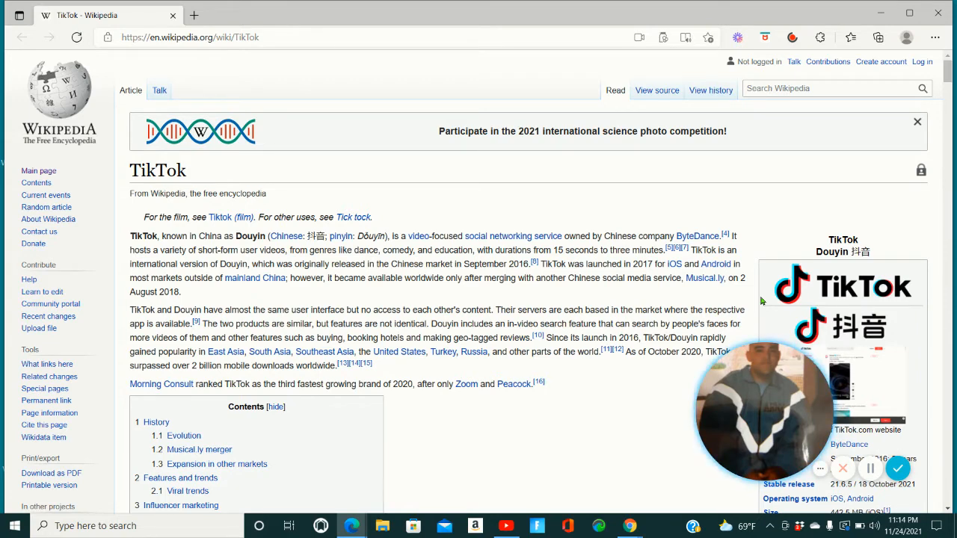
mouse_move(590, 207)
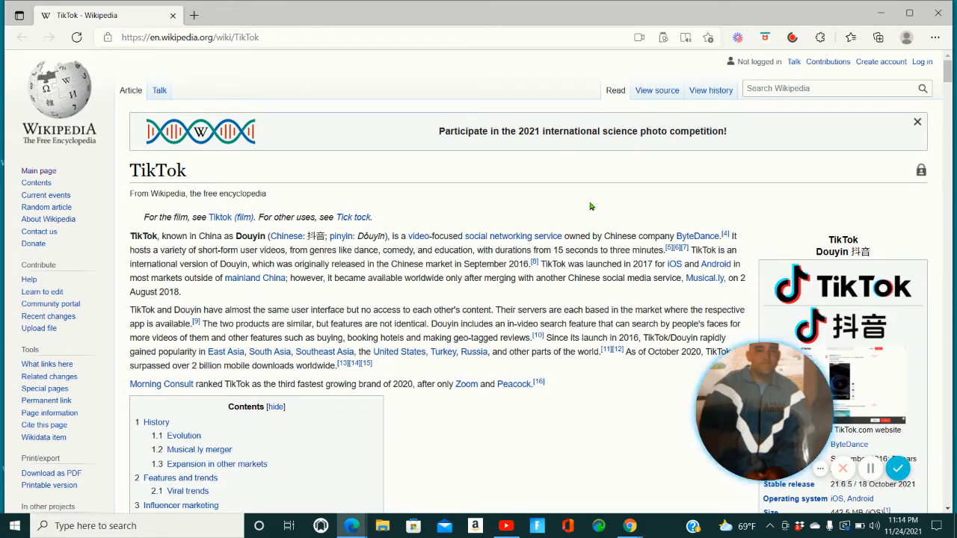
mouse_move(97, 154)
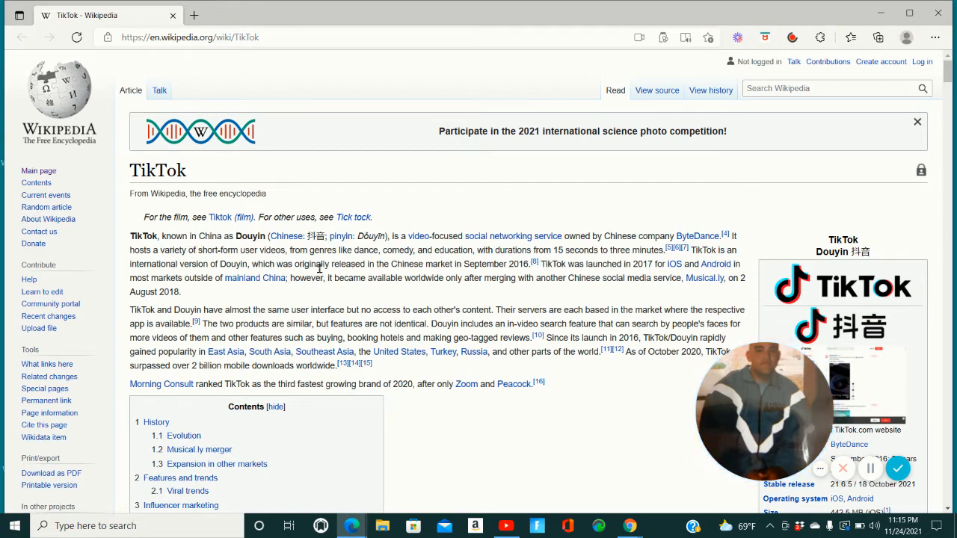
mouse_move(422, 292)
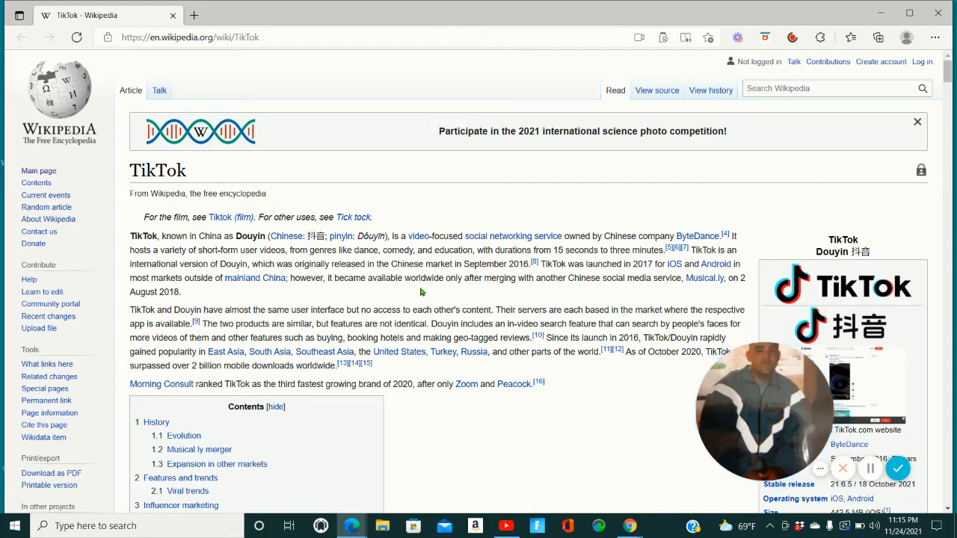
mouse_move(700, 261)
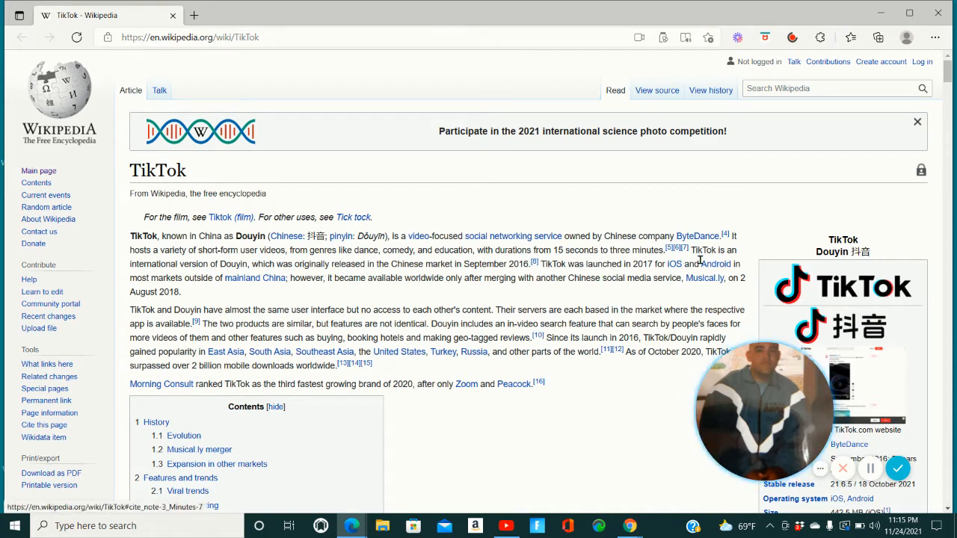
mouse_move(254, 277)
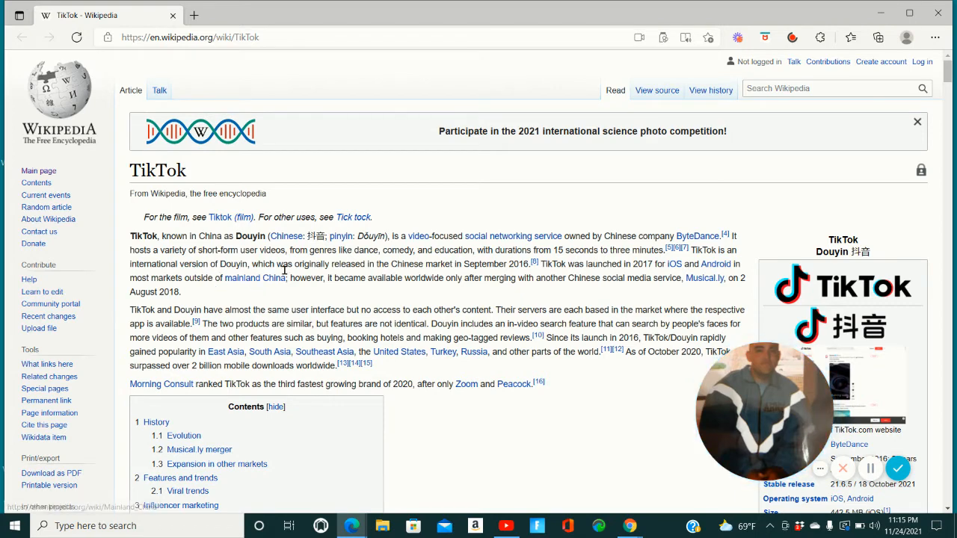
mouse_move(401, 275)
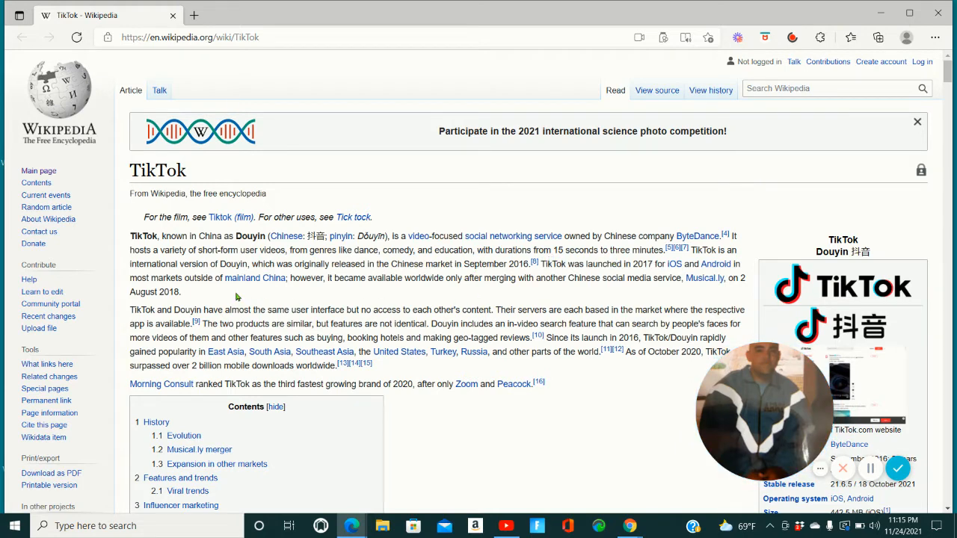
mouse_move(281, 300)
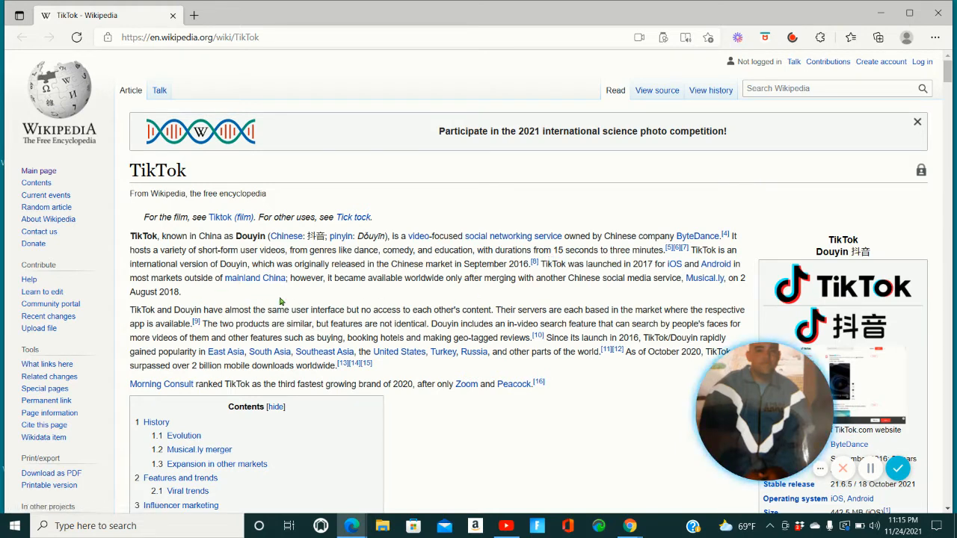
mouse_move(357, 296)
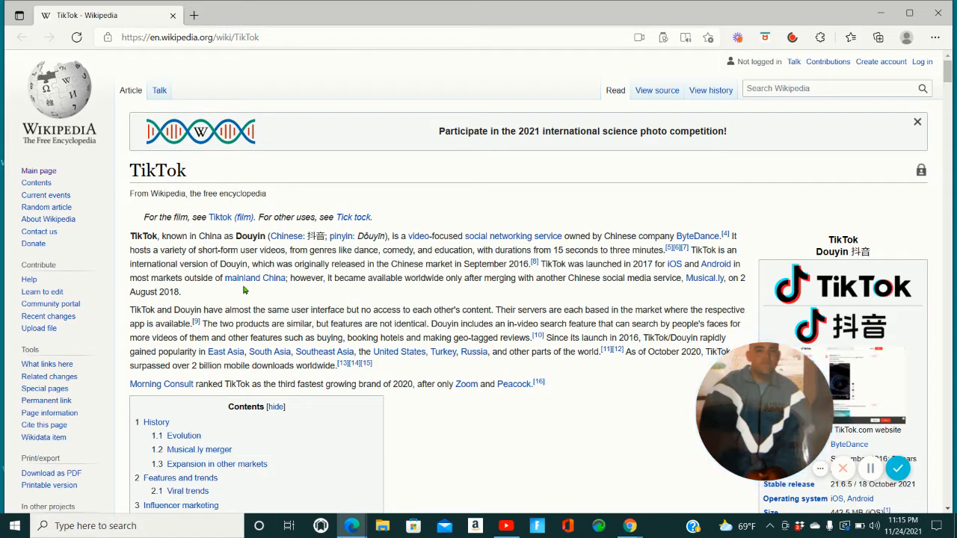
mouse_move(311, 305)
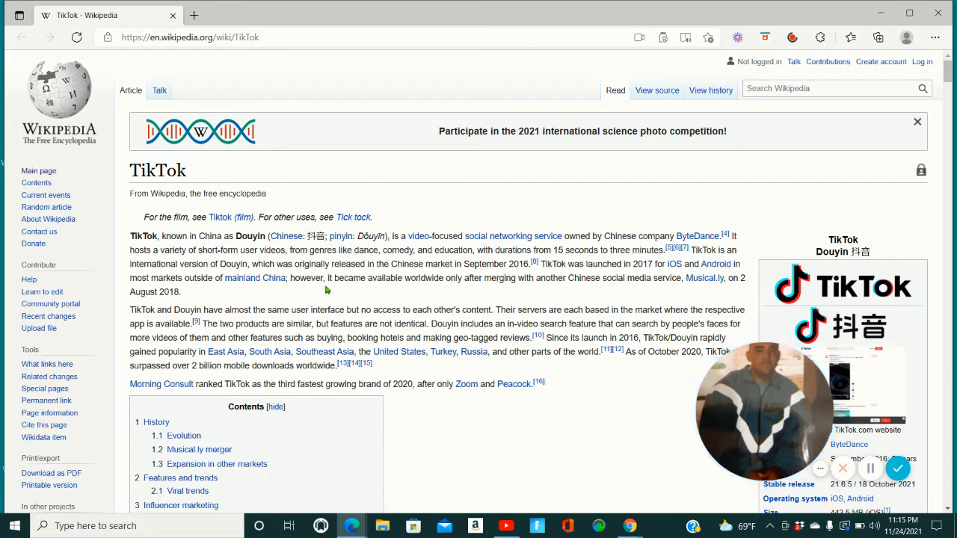
mouse_move(389, 302)
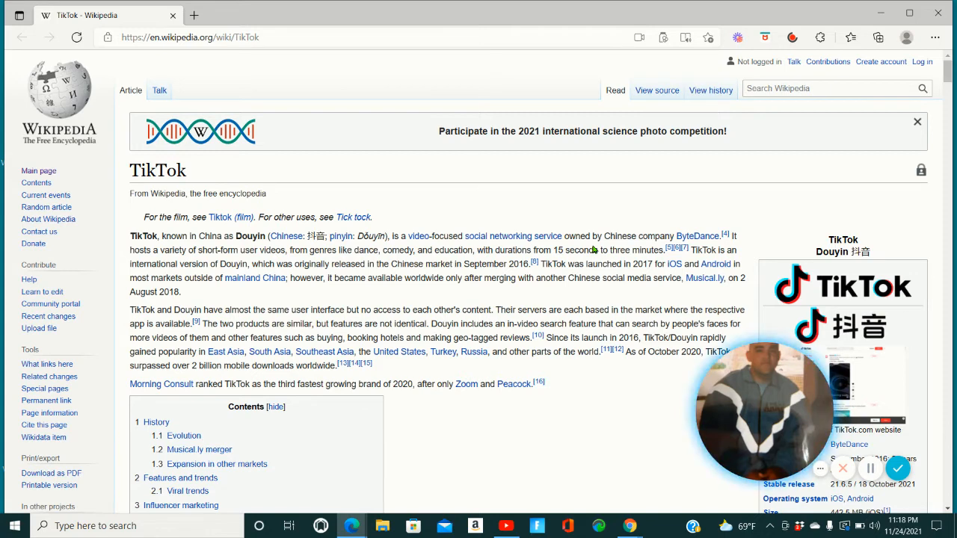
mouse_move(699, 170)
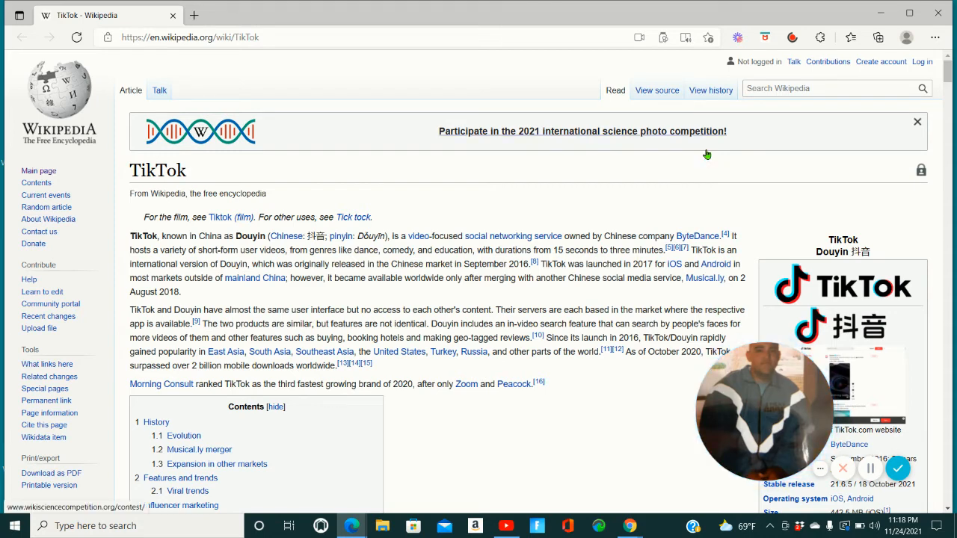
mouse_move(762, 133)
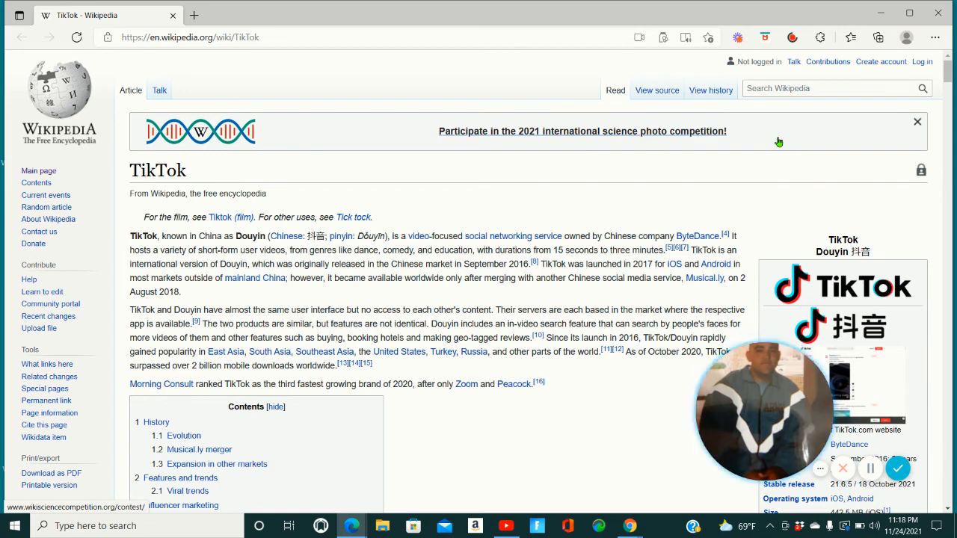
mouse_move(861, 148)
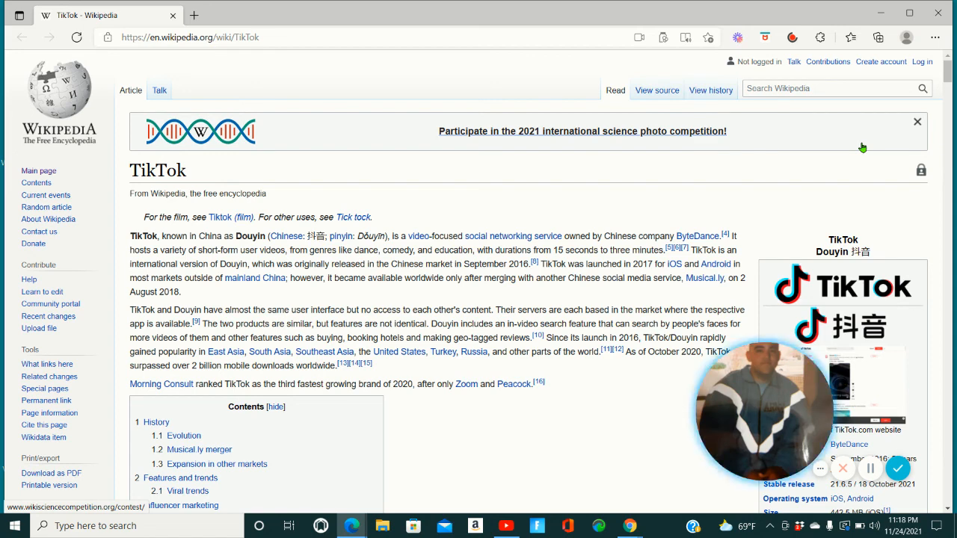
mouse_move(838, 134)
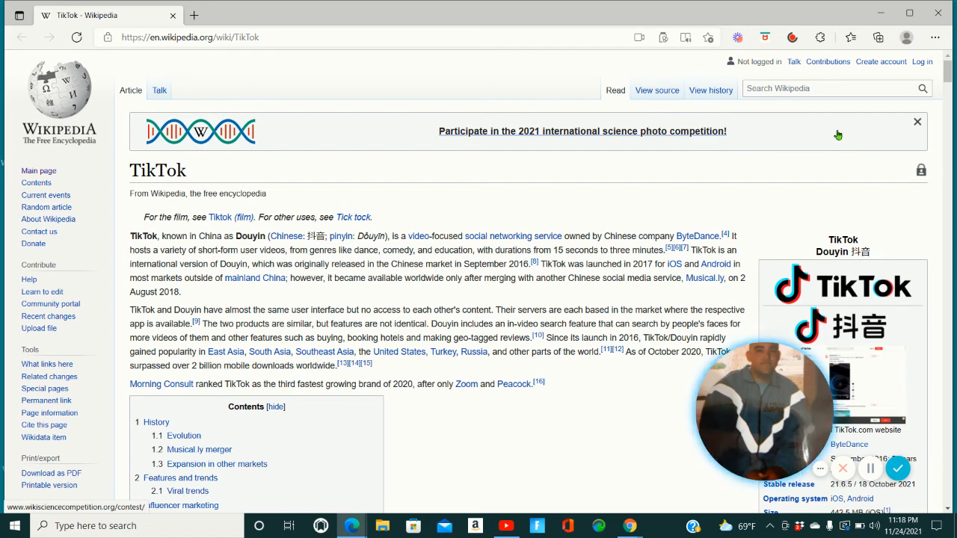
mouse_move(680, 118)
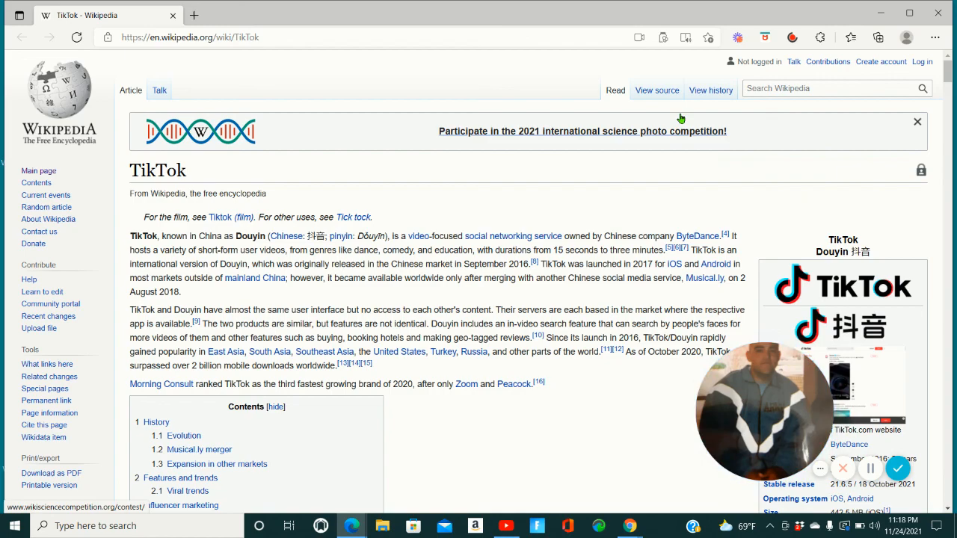